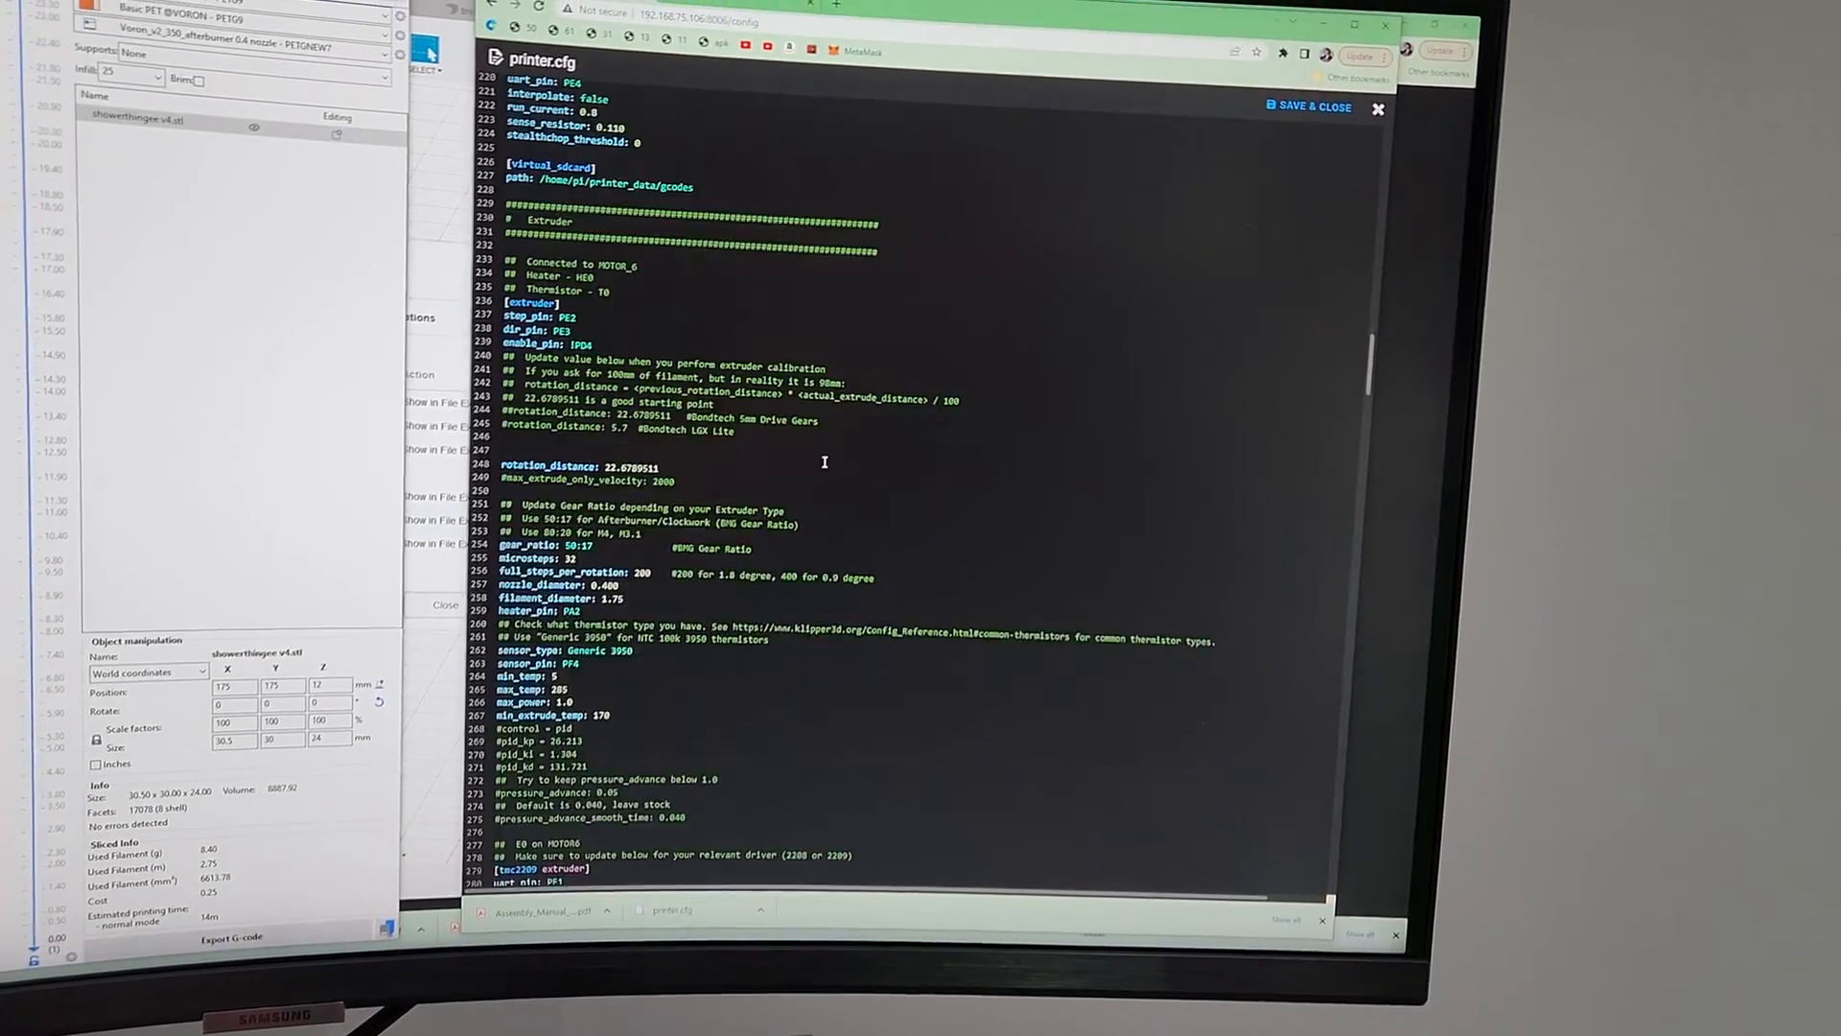
Show the Voron profile's Custom G-code section with its start and end G-code.
scroll("down", 3)
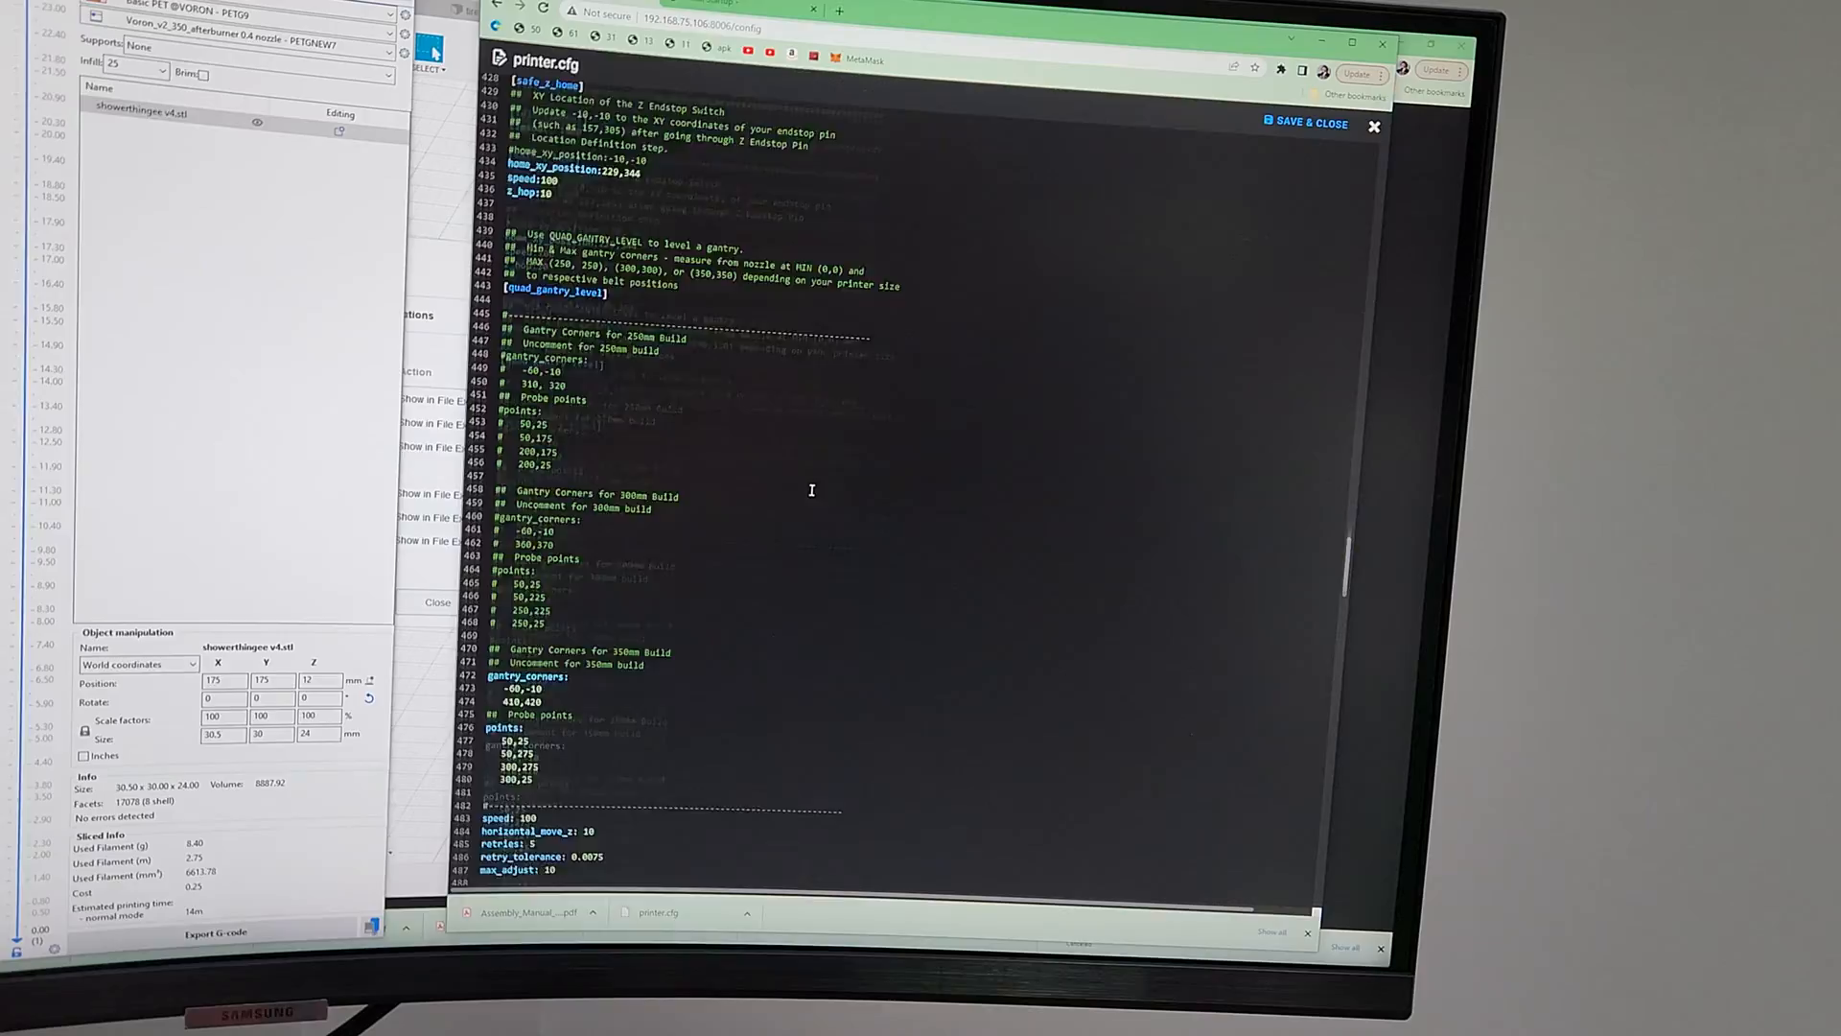
scroll("down", 3)
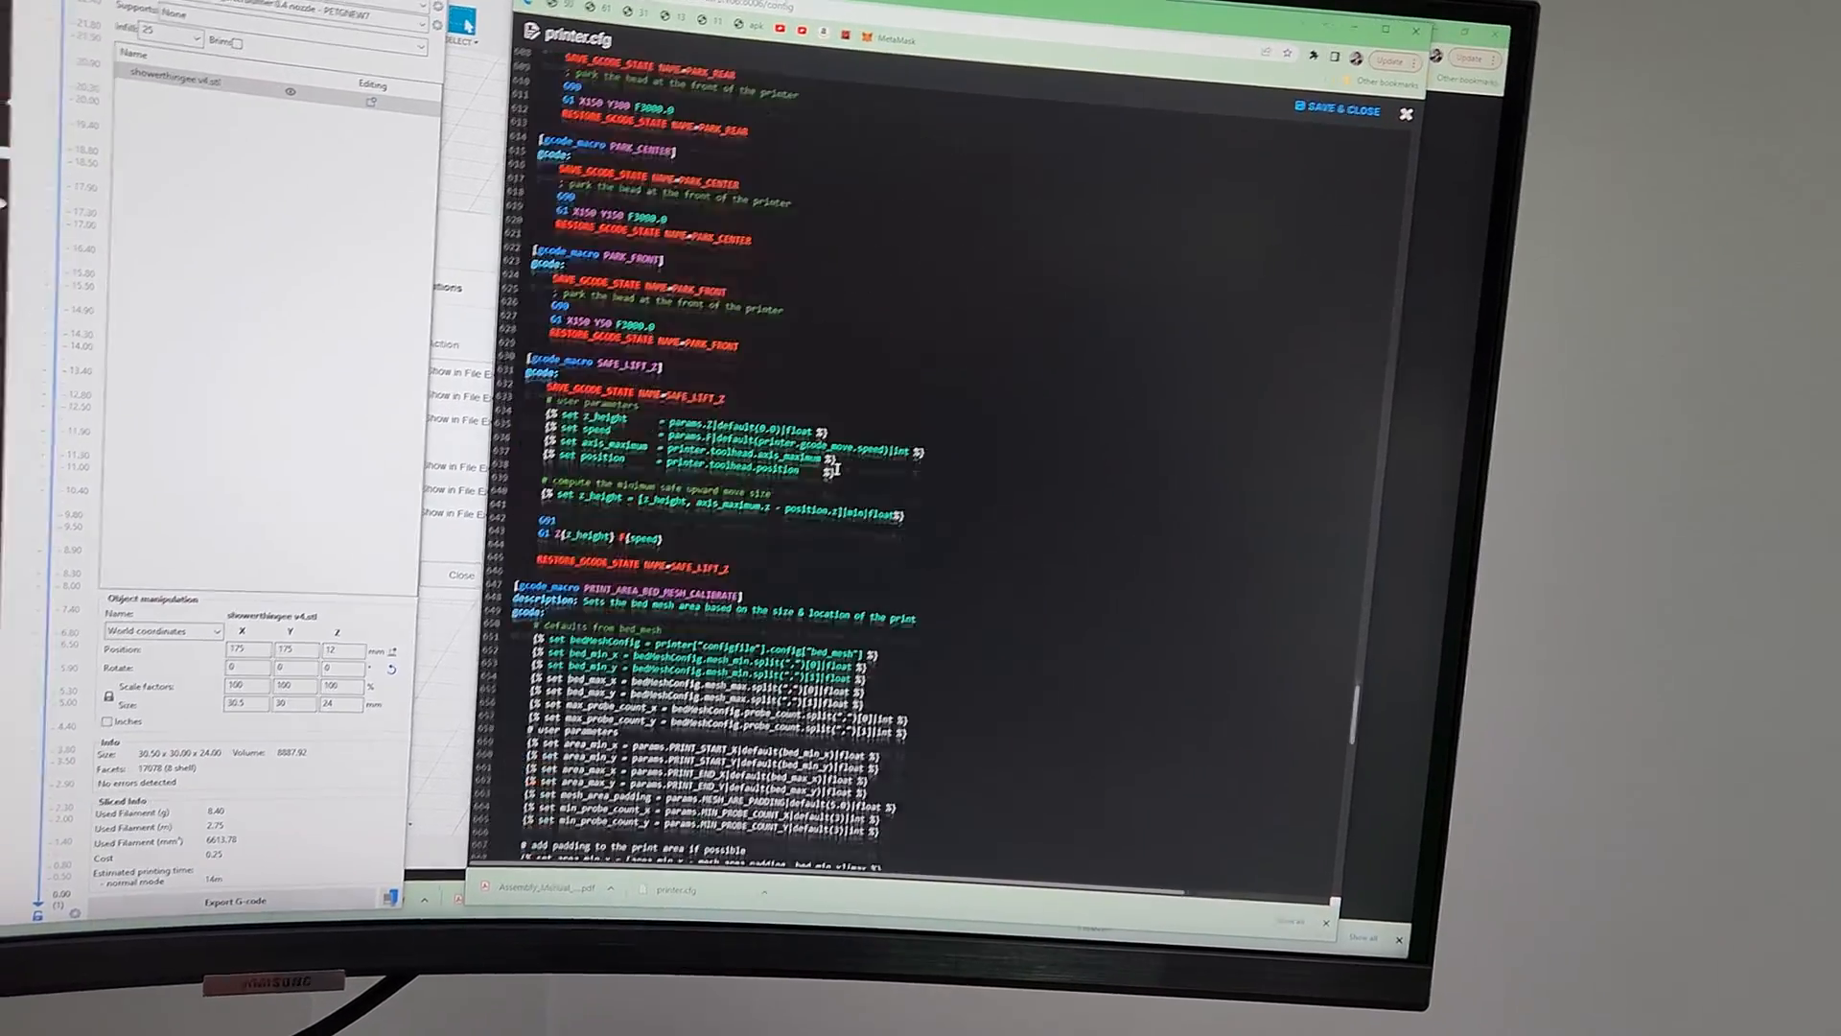
scroll("down", 3)
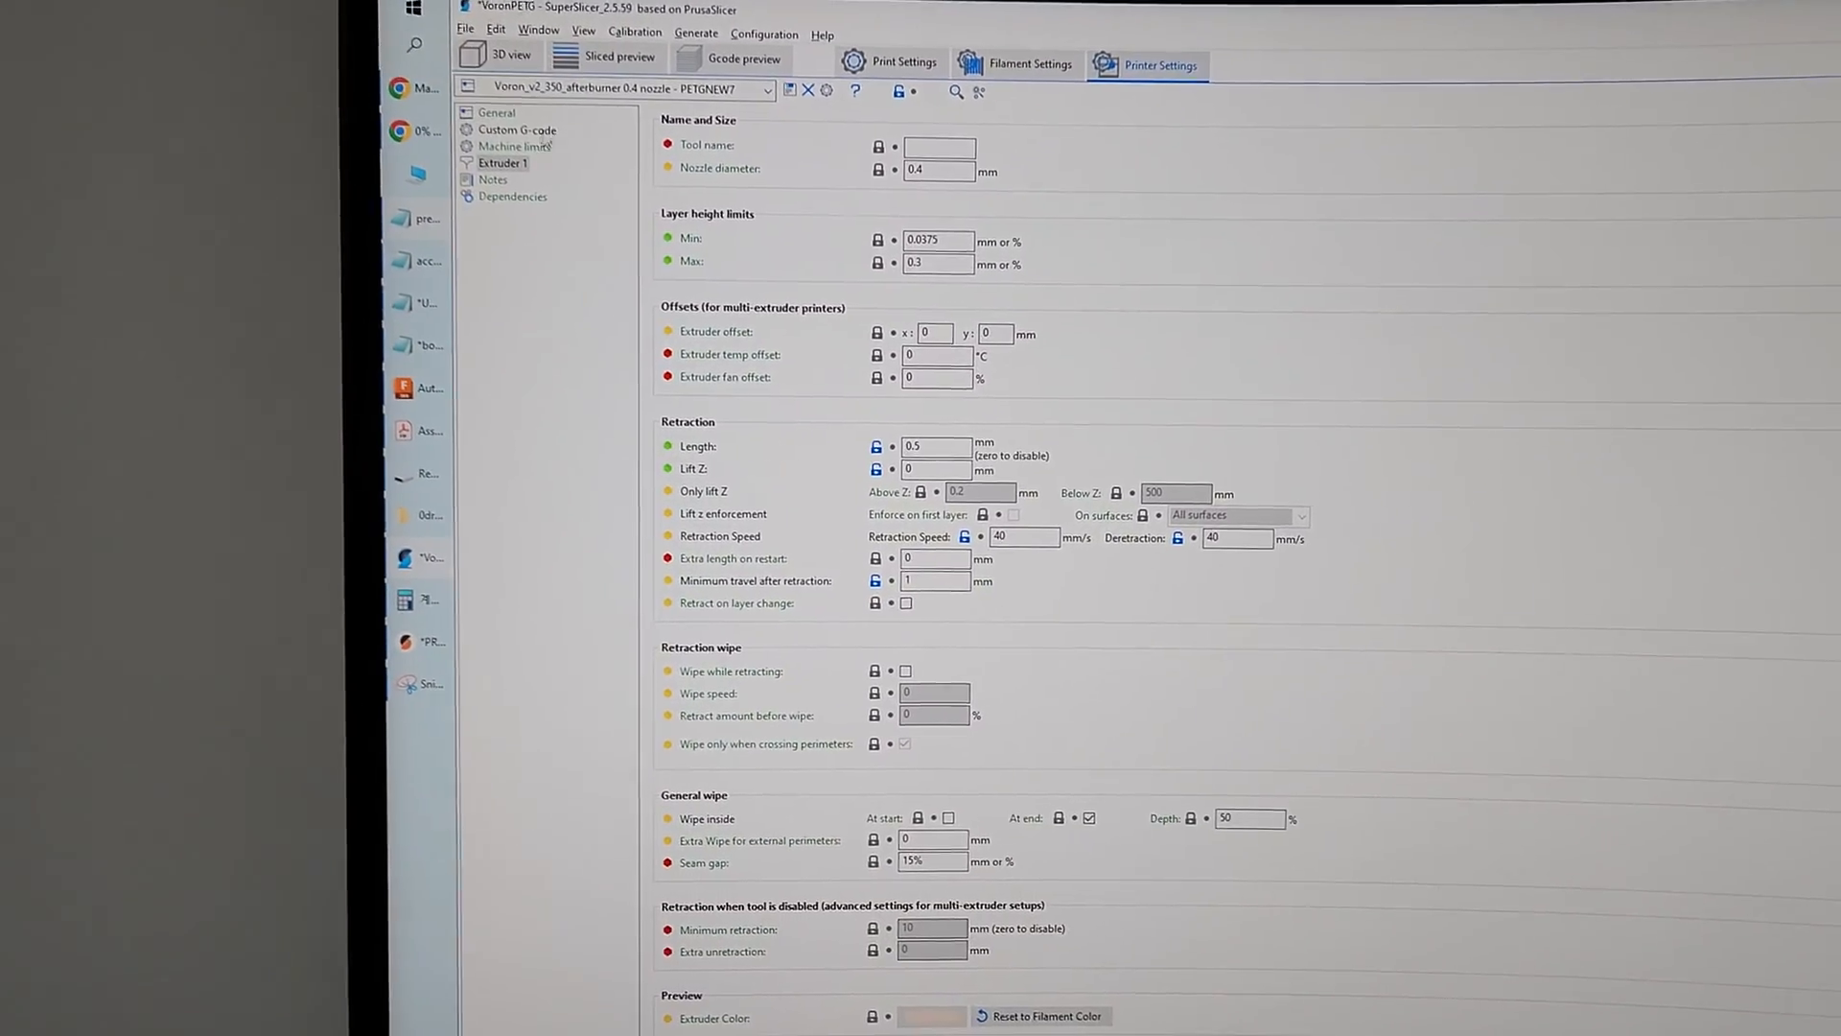
left_click(516, 131)
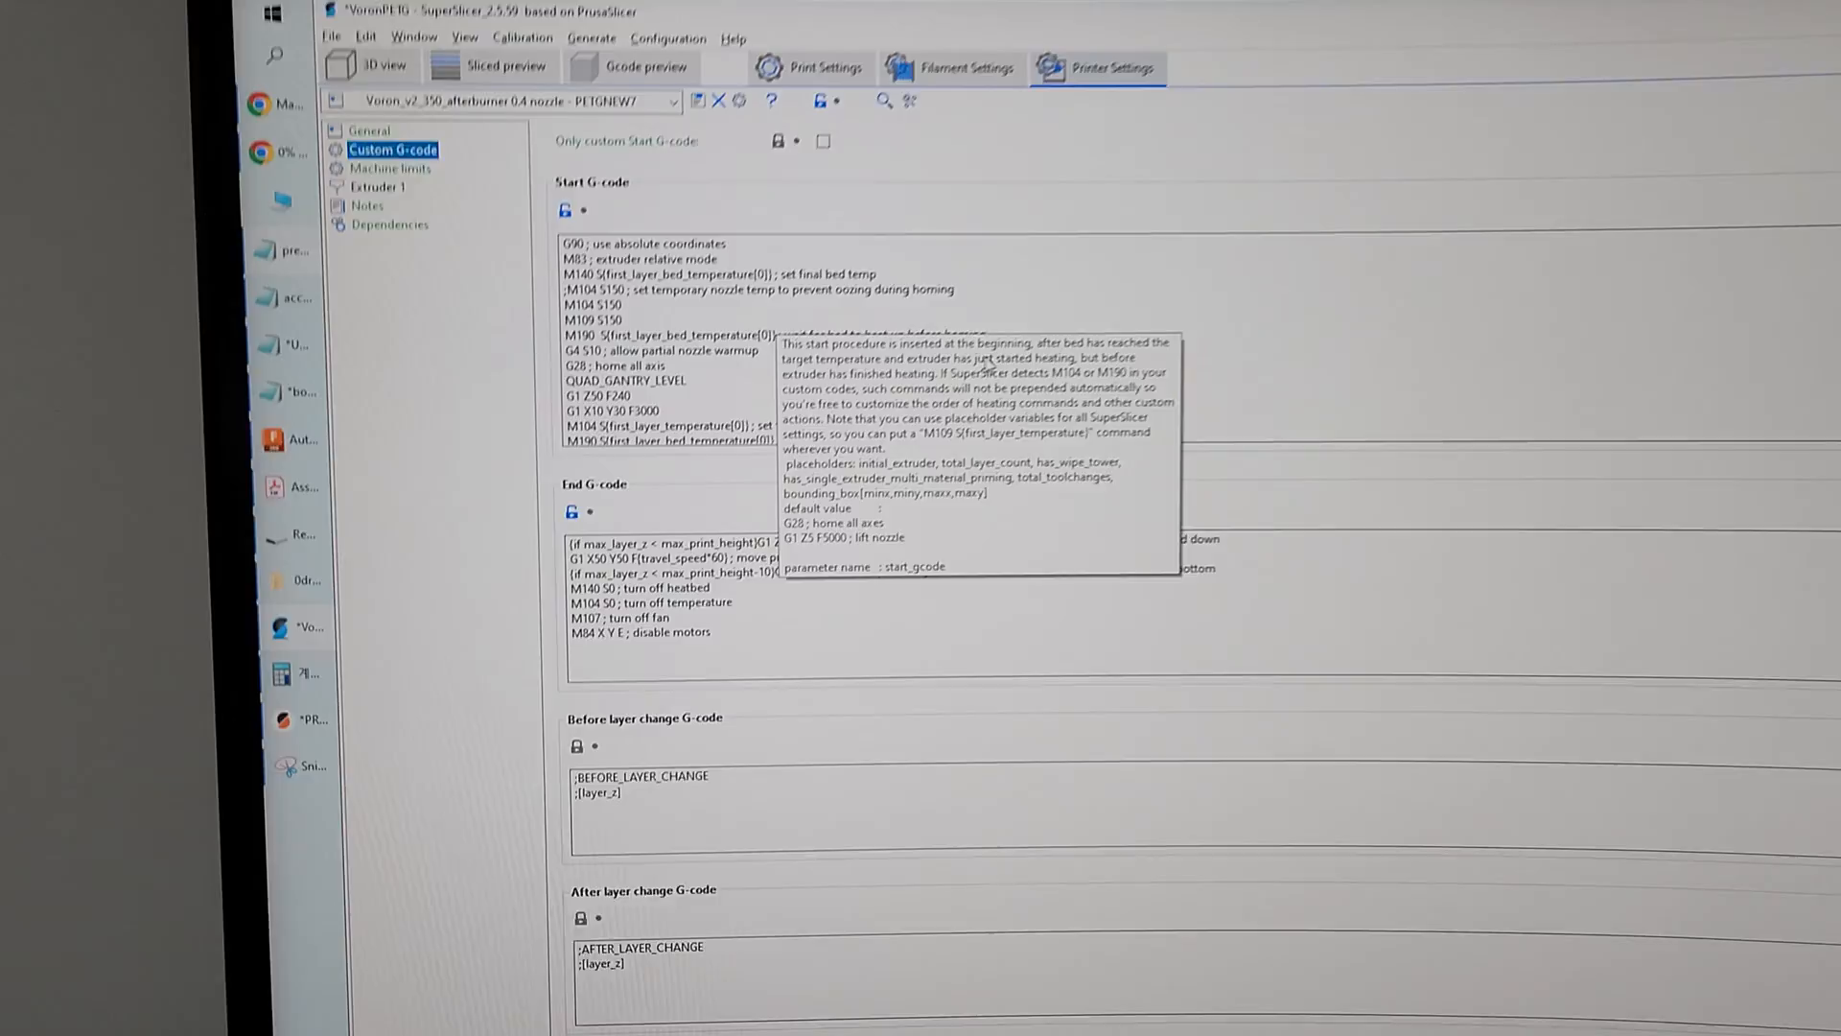